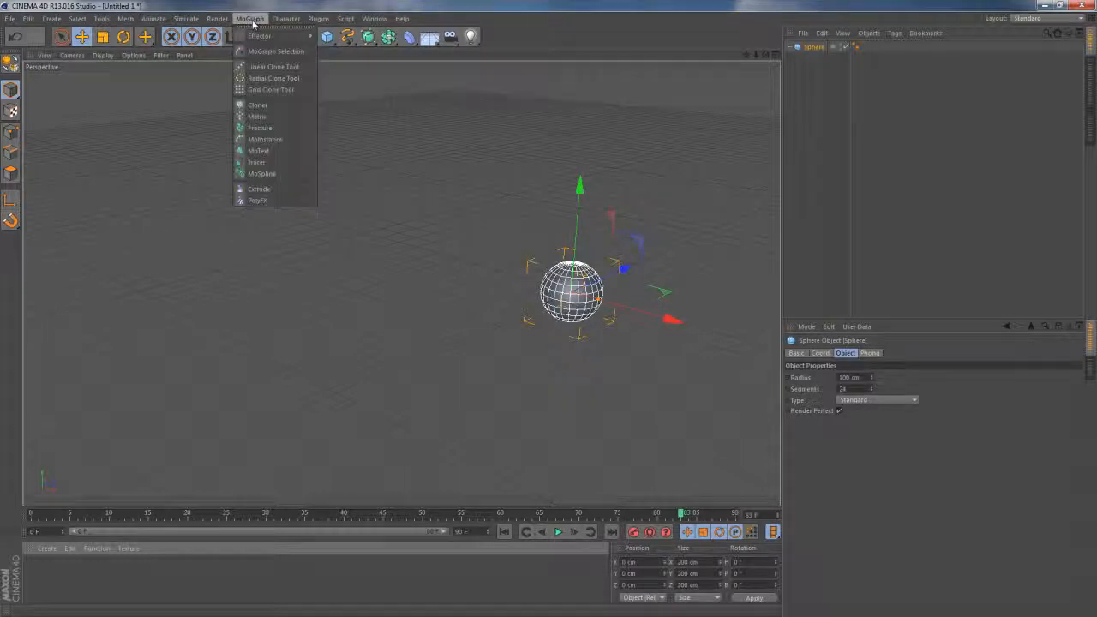
- Put a scaled-down sphere under a MoGraph Cloner, making a vertical column of four spheres
left_click(257, 104)
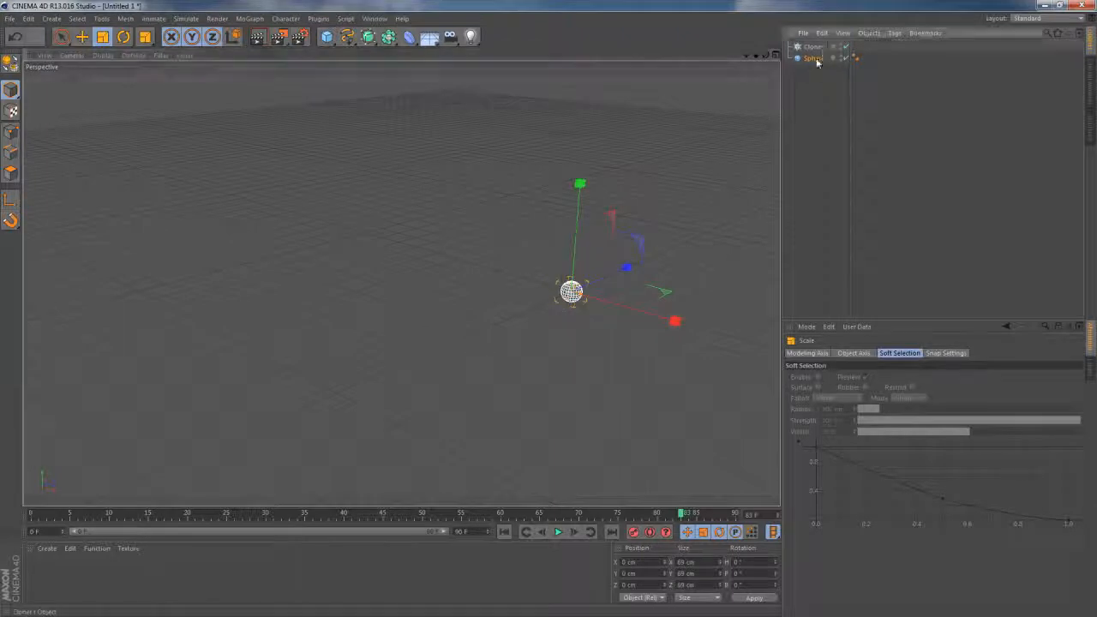
left_click(812, 46)
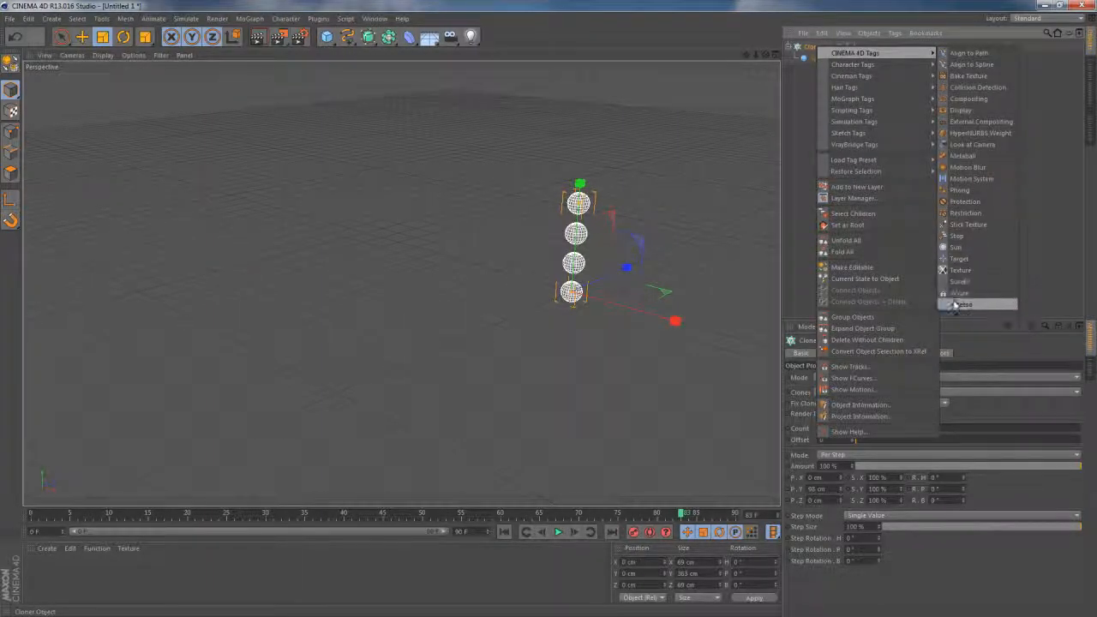
- Add an XPresso tag to the Cloner and bring up the XPresso Editor
left_click(960, 304)
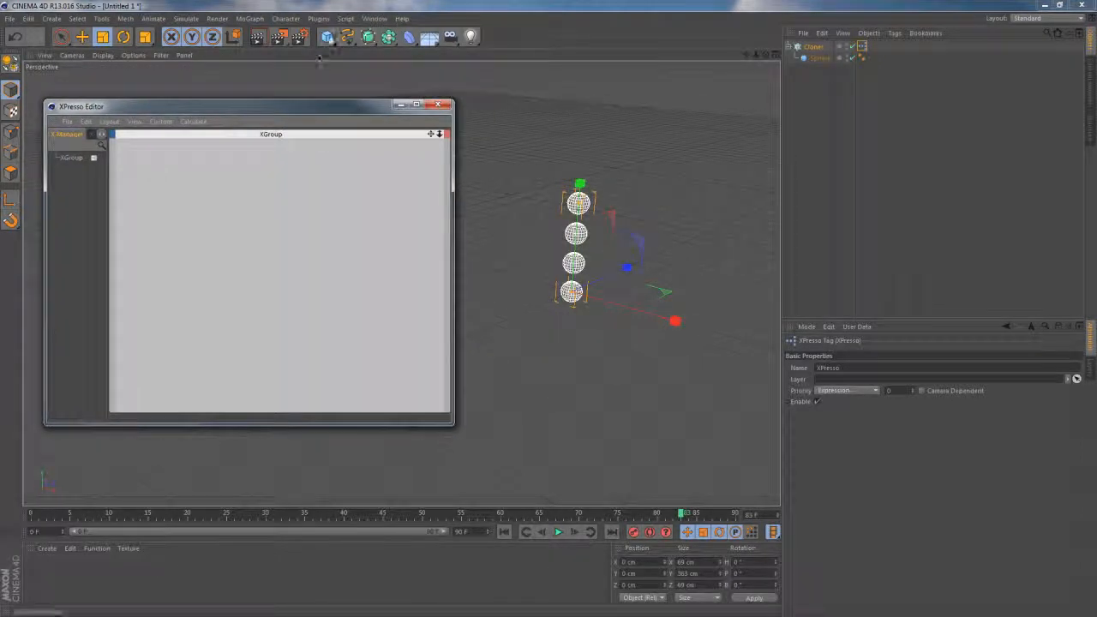
left_click(326, 36)
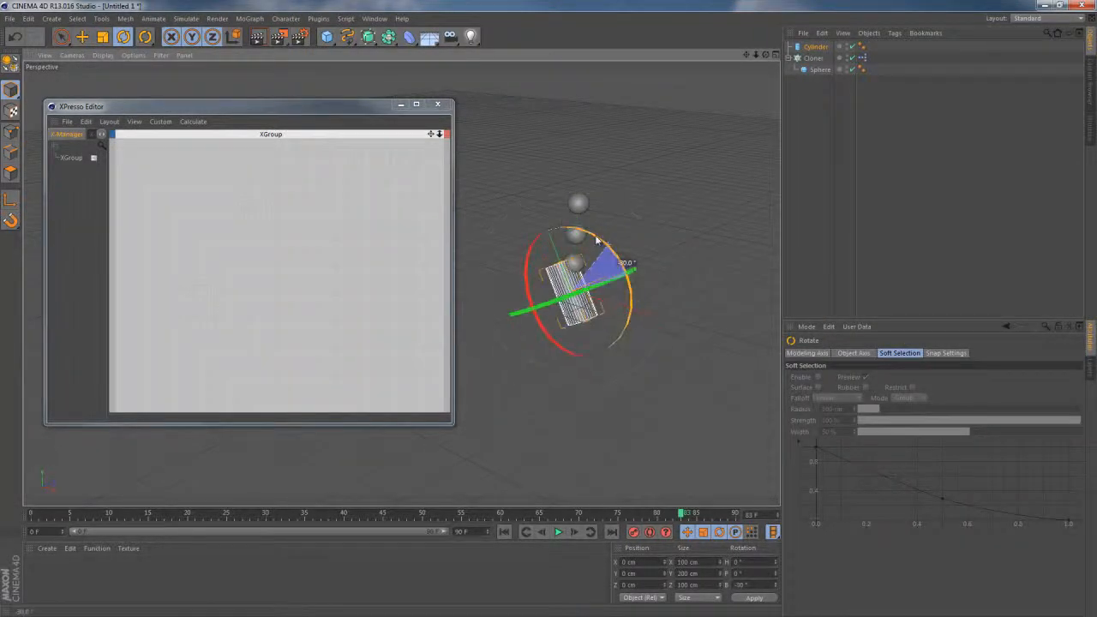
- Rotate the Cylinder 90° onto its side and reduce its radius into a thin rod
left_click_drag(596, 240, 543, 214)
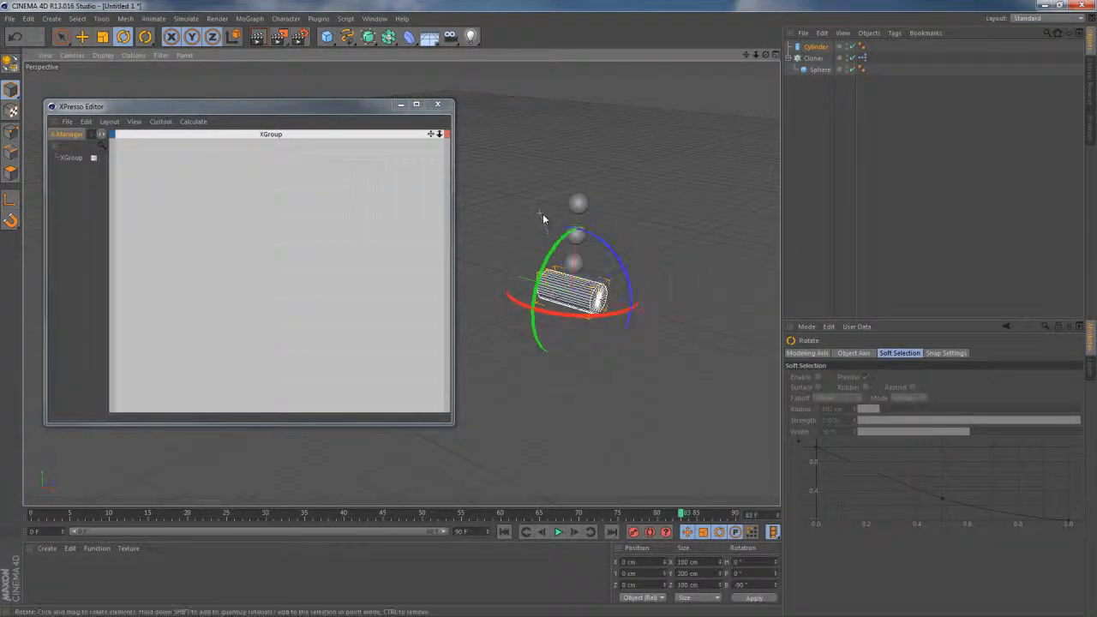
left_click(818, 69)
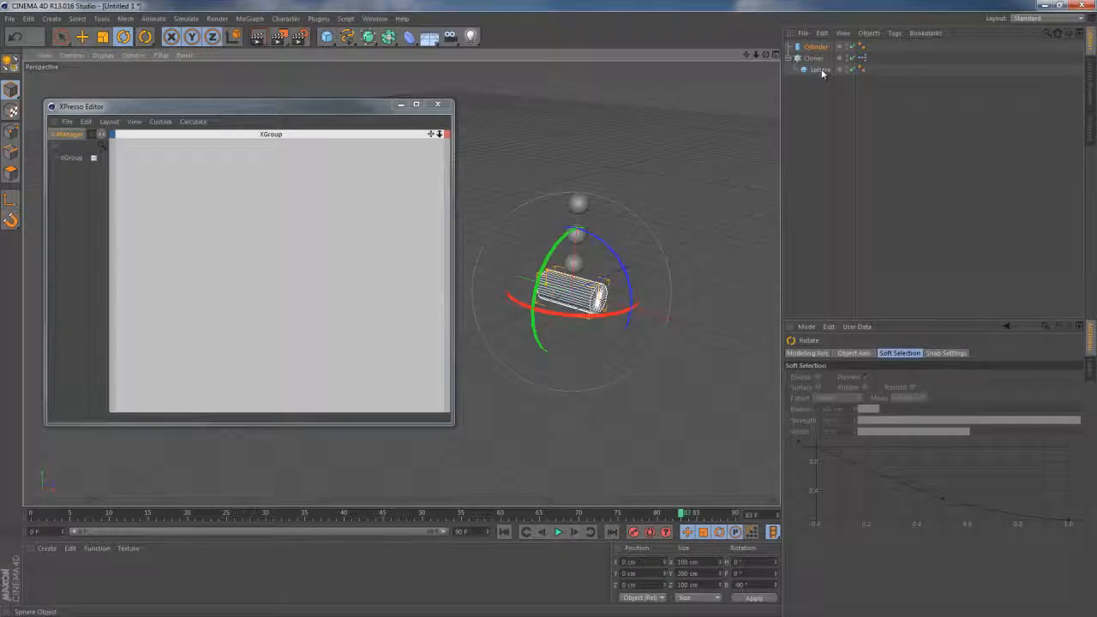
left_click(809, 46)
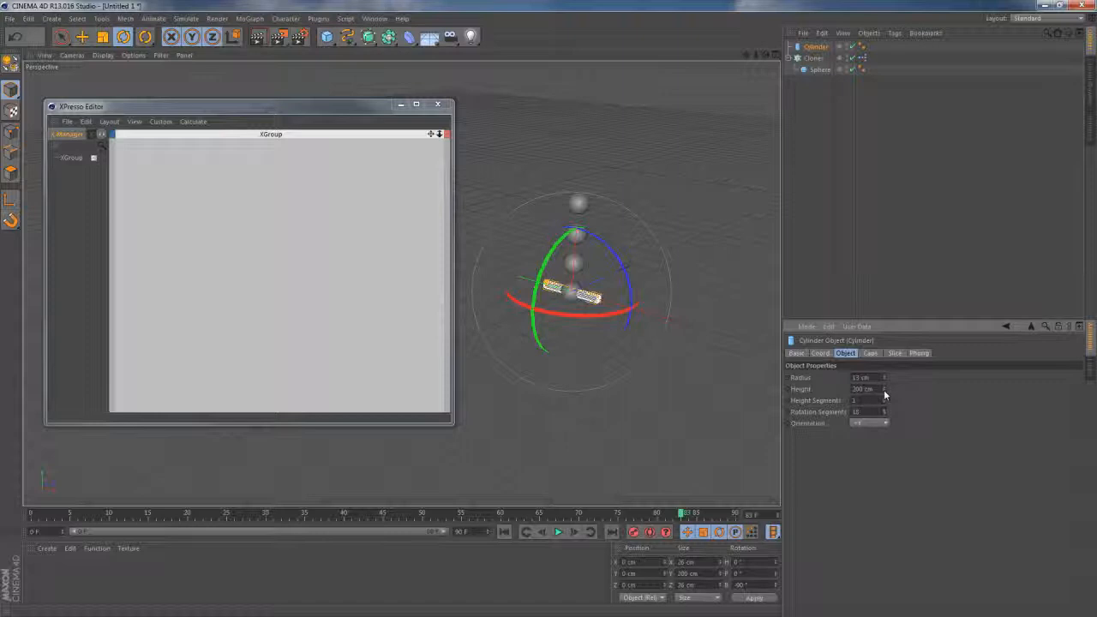
left_click_drag(884, 389, 885, 389)
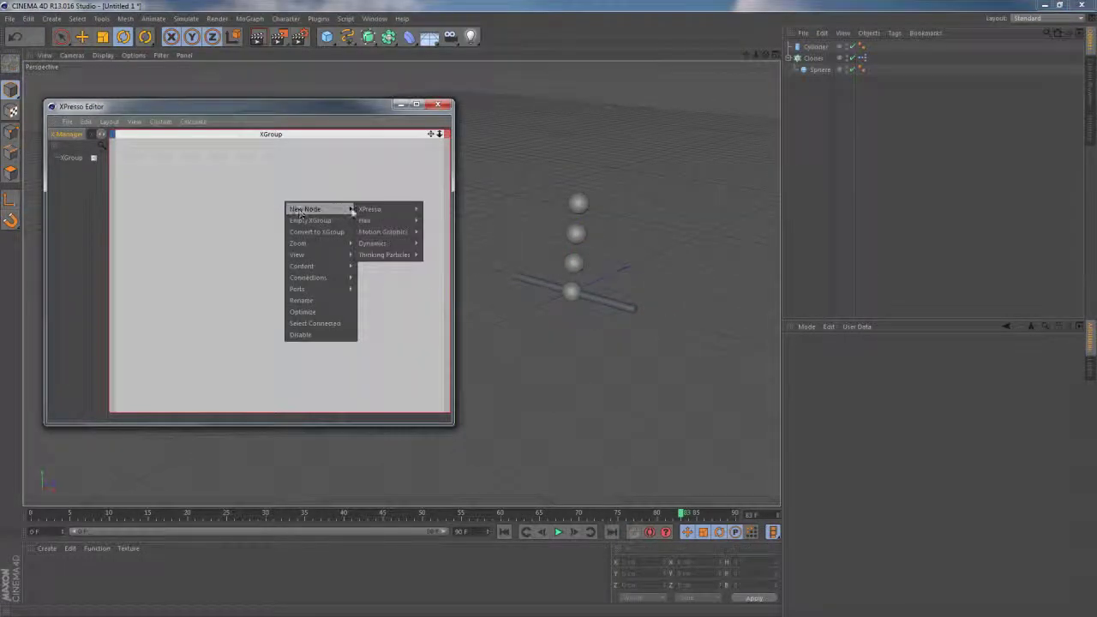
- Wire the Cloner's Object output into a MoGraph Data node, with a Result node showing Count 5
left_click(385, 231)
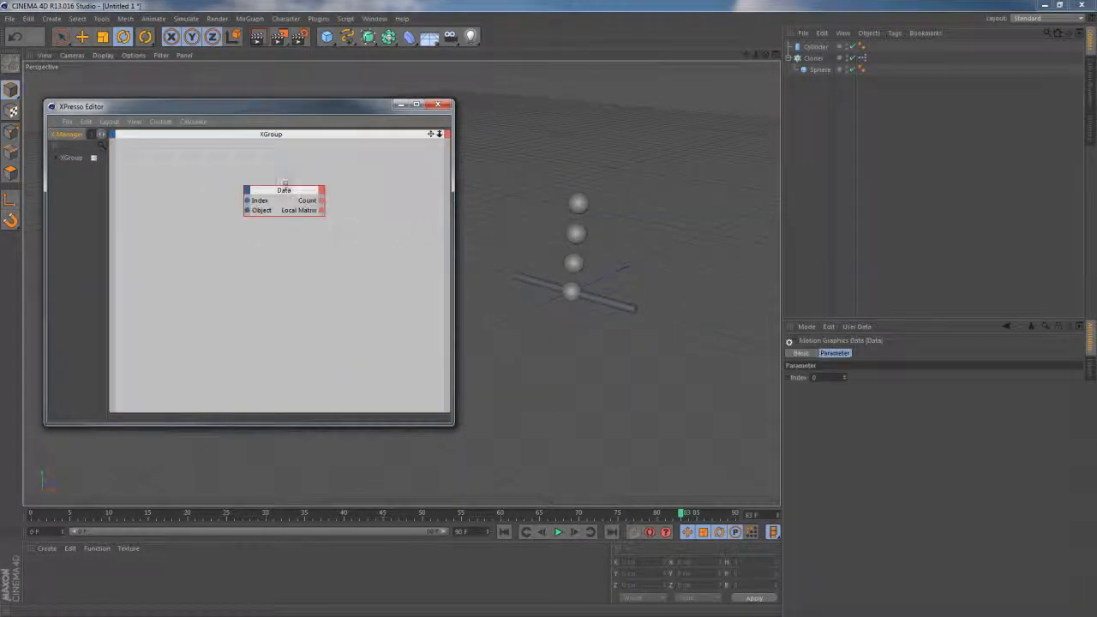
left_click_drag(284, 200, 284, 231)
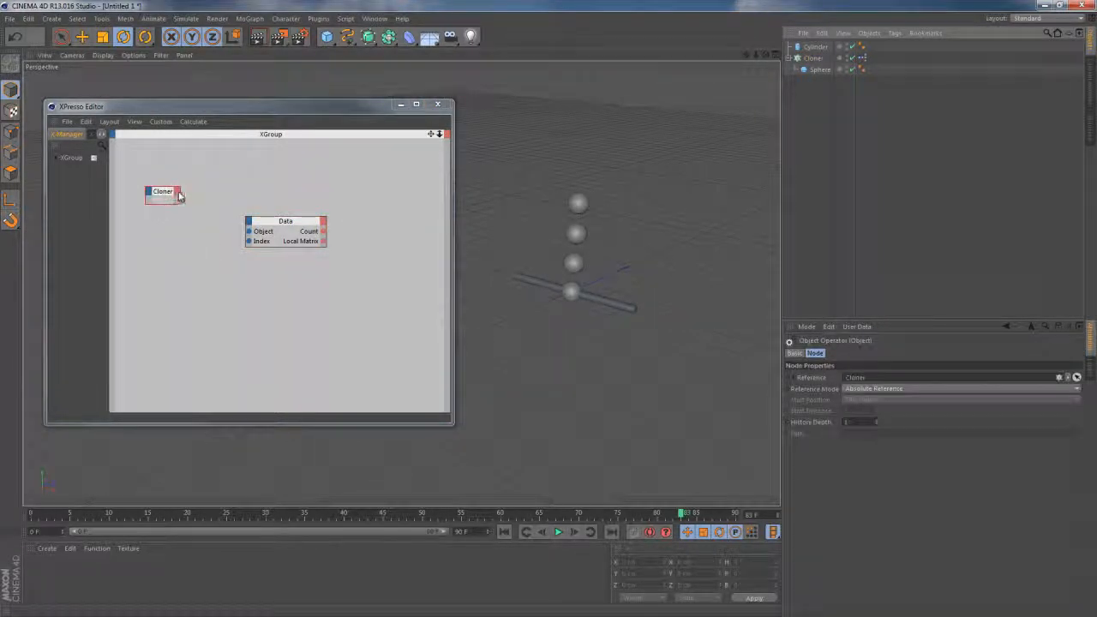
left_click(177, 191)
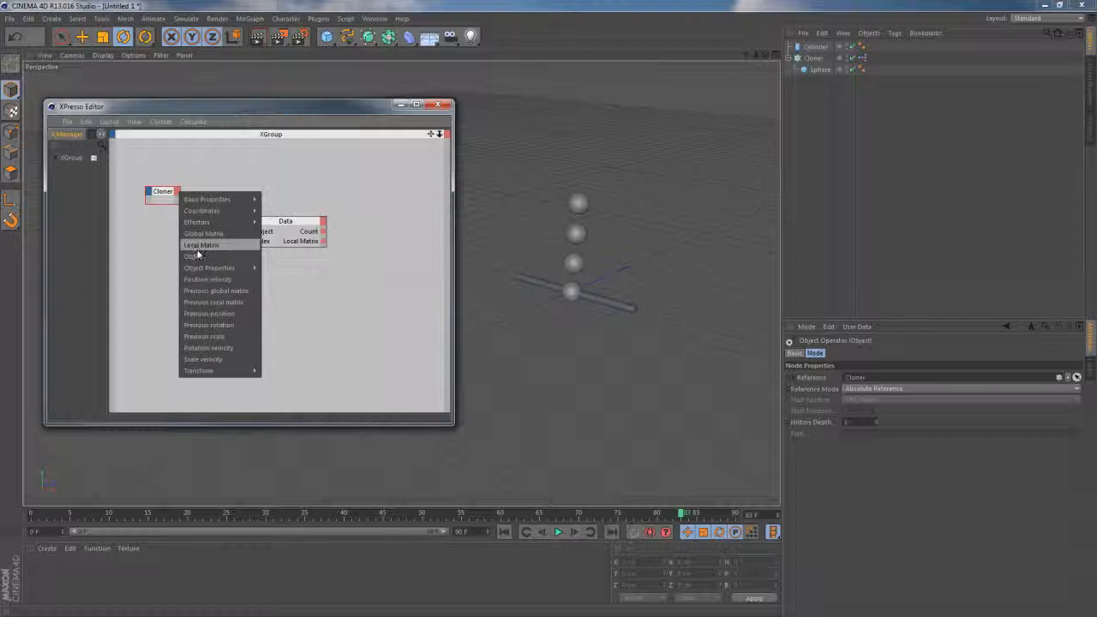
left_click(191, 256)
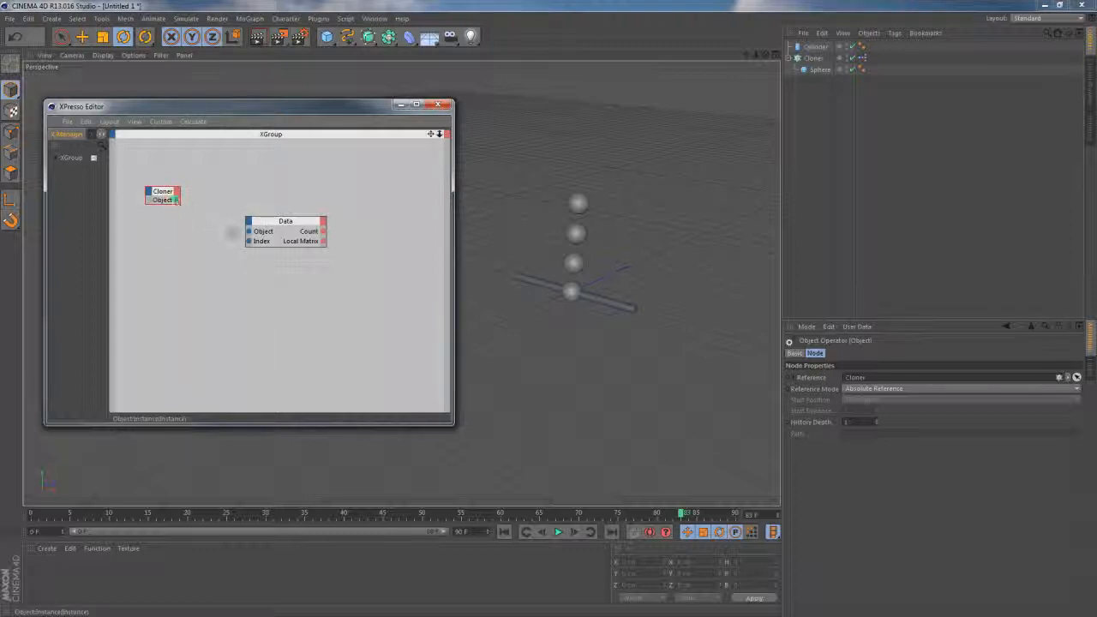
right_click(358, 216)
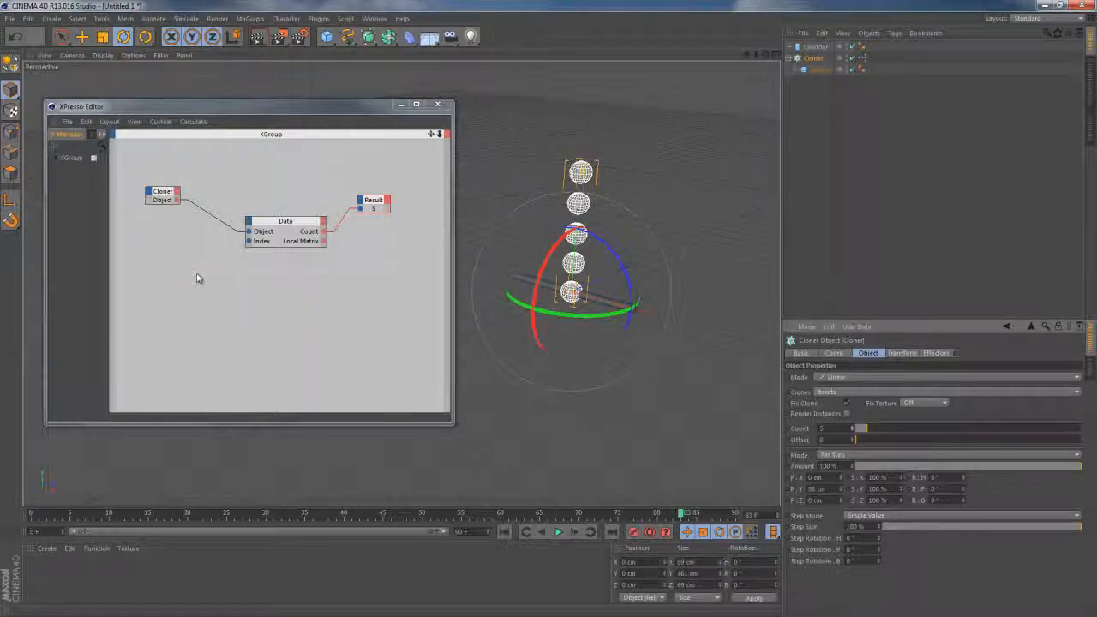
- Bring up the XPresso New Node menu to add a Time node
right_click(198, 277)
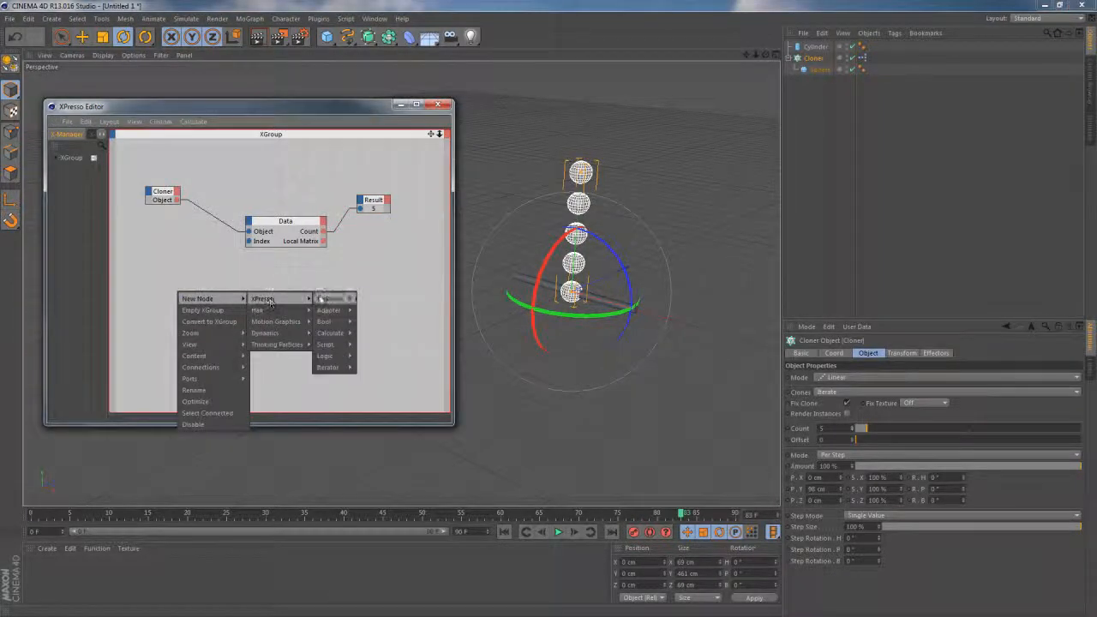
mouse_move(325, 362)
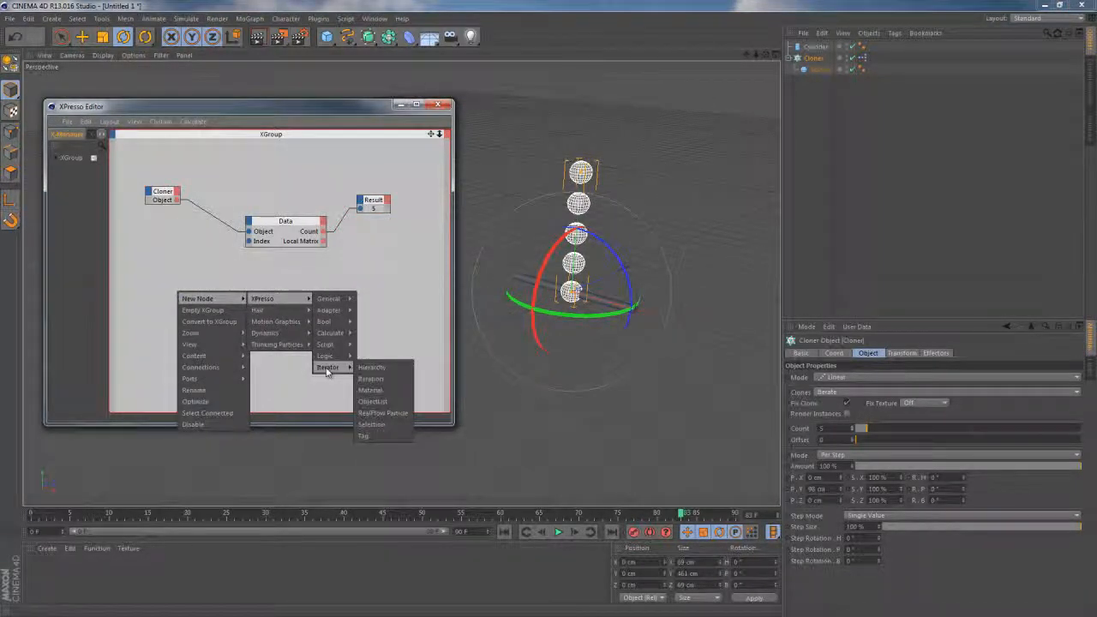
mouse_move(372, 378)
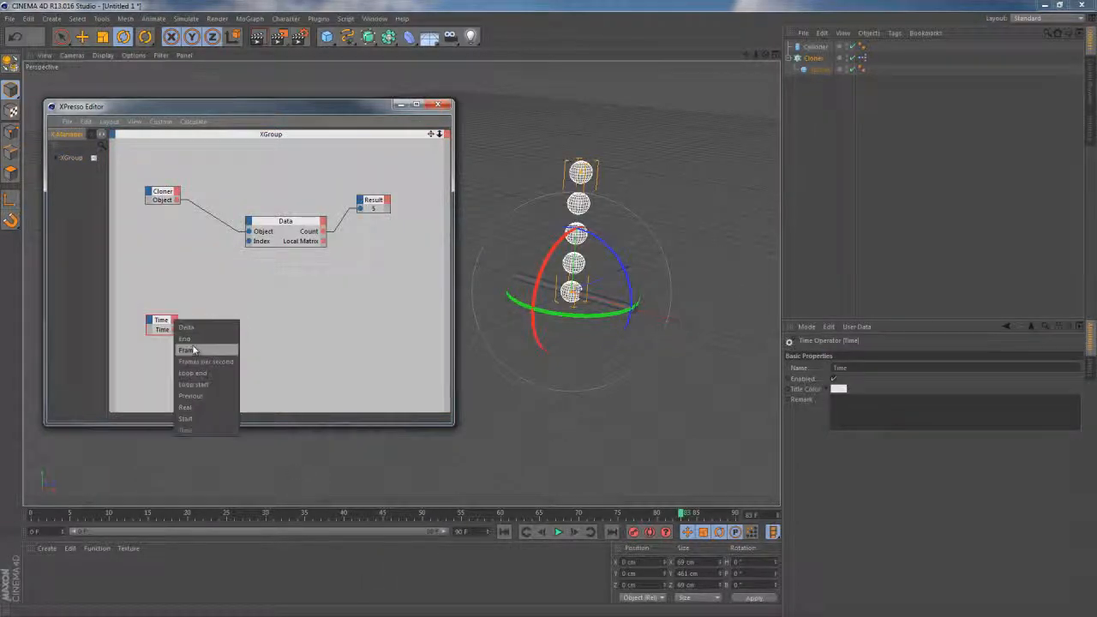
- Expose the Time node's End output and add a Range Mapper node
left_click(185, 361)
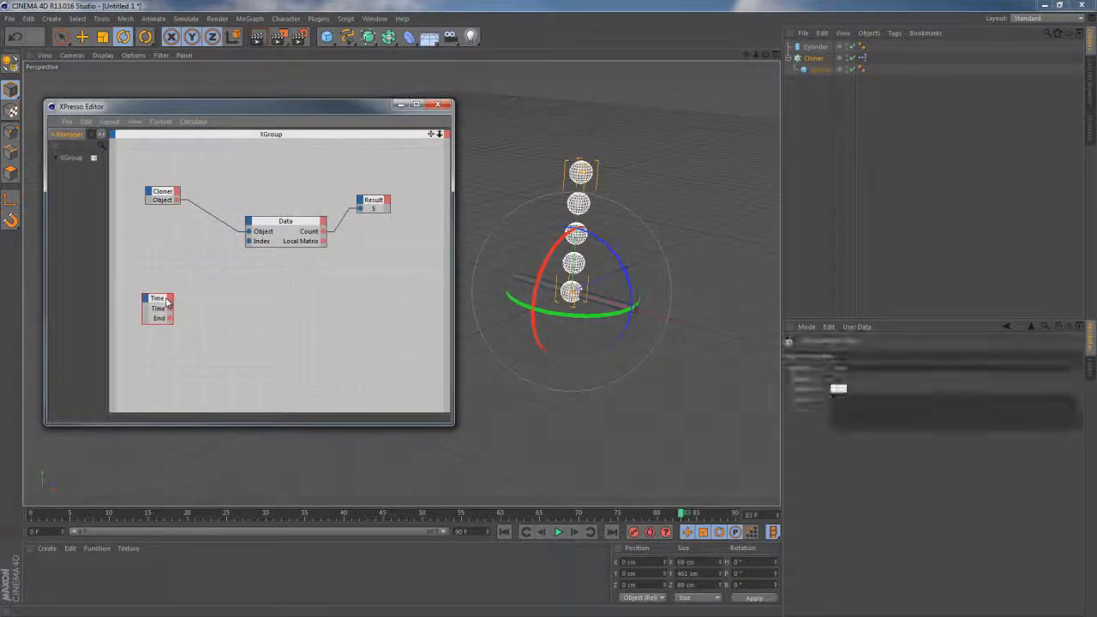
left_click(156, 298)
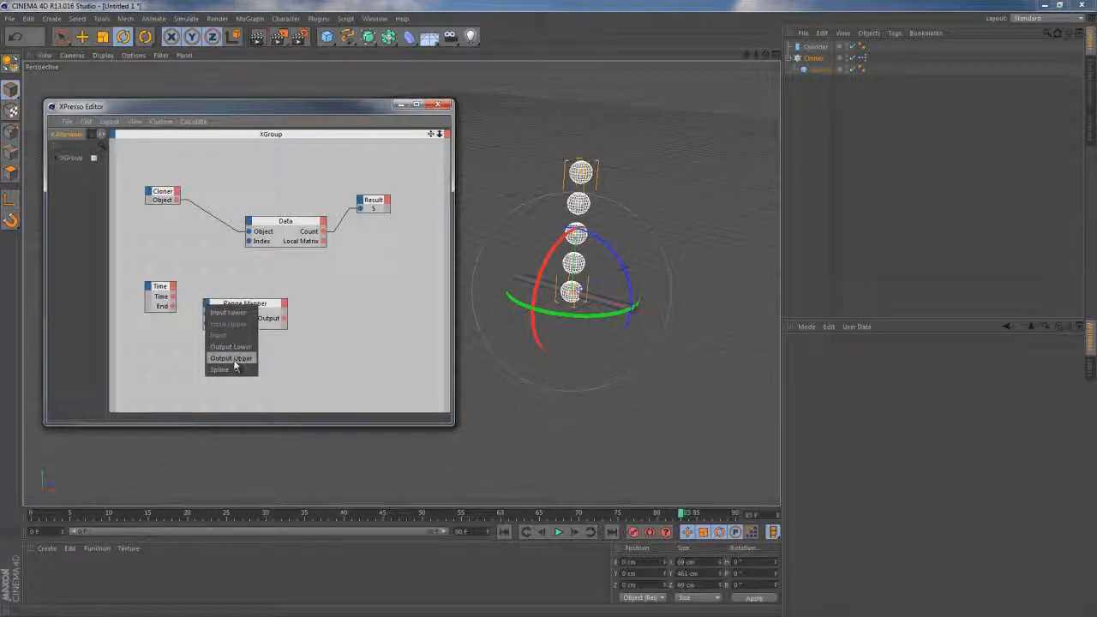
- Feed Cloner Count to Output Upper, Time to Input, and End to Input Upper
left_click(231, 358)
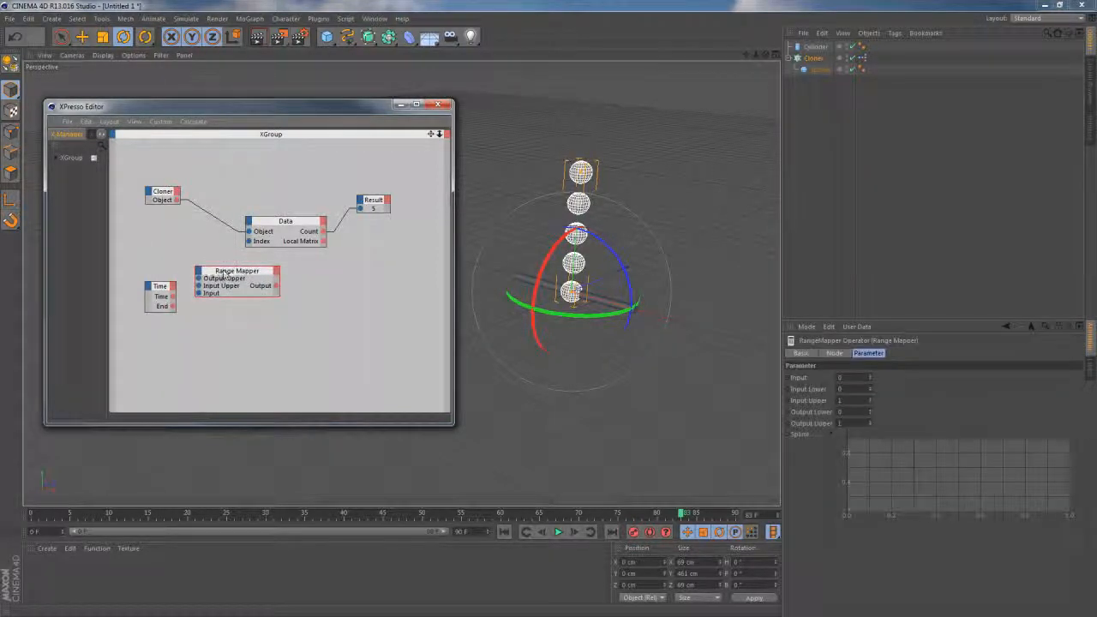
left_click(155, 304)
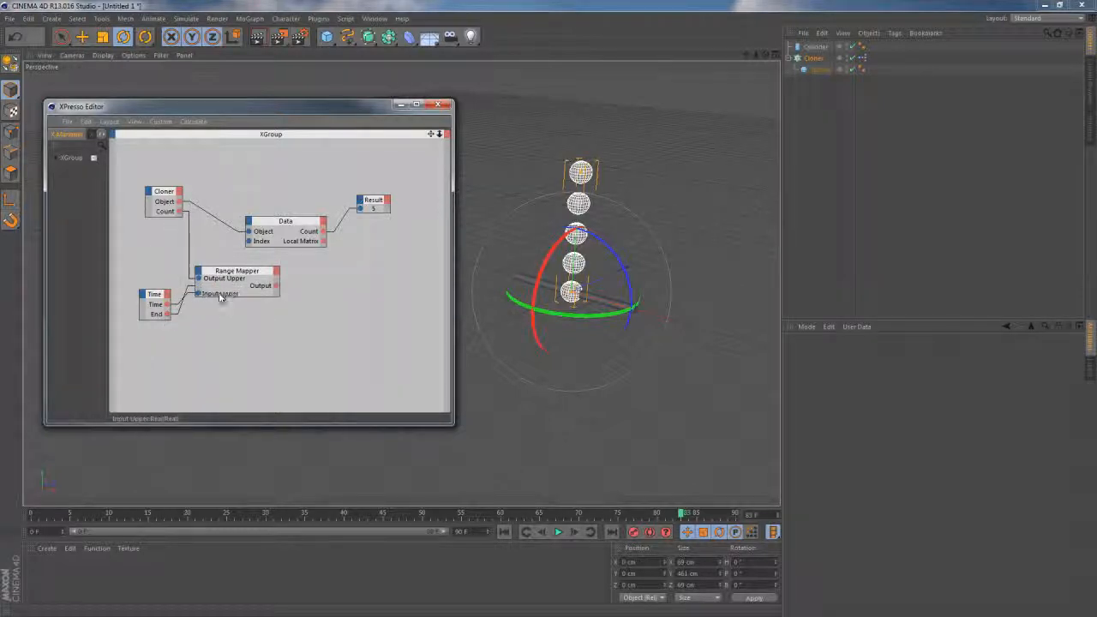
left_click(231, 271)
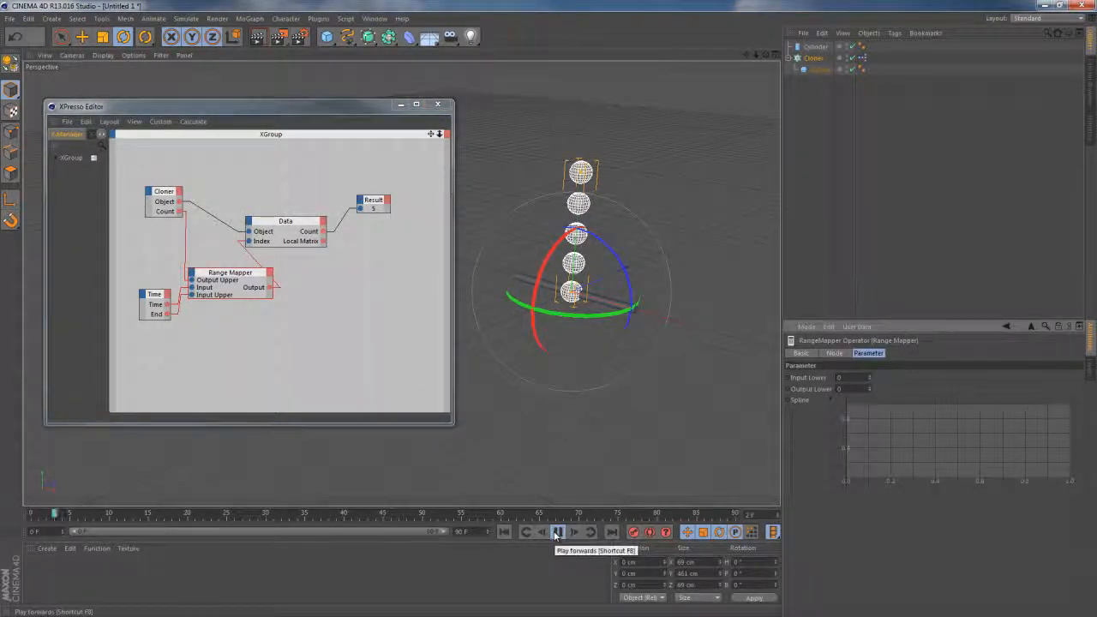
- Play the animation forwards and add a Position output to the Data node
left_click(538, 532)
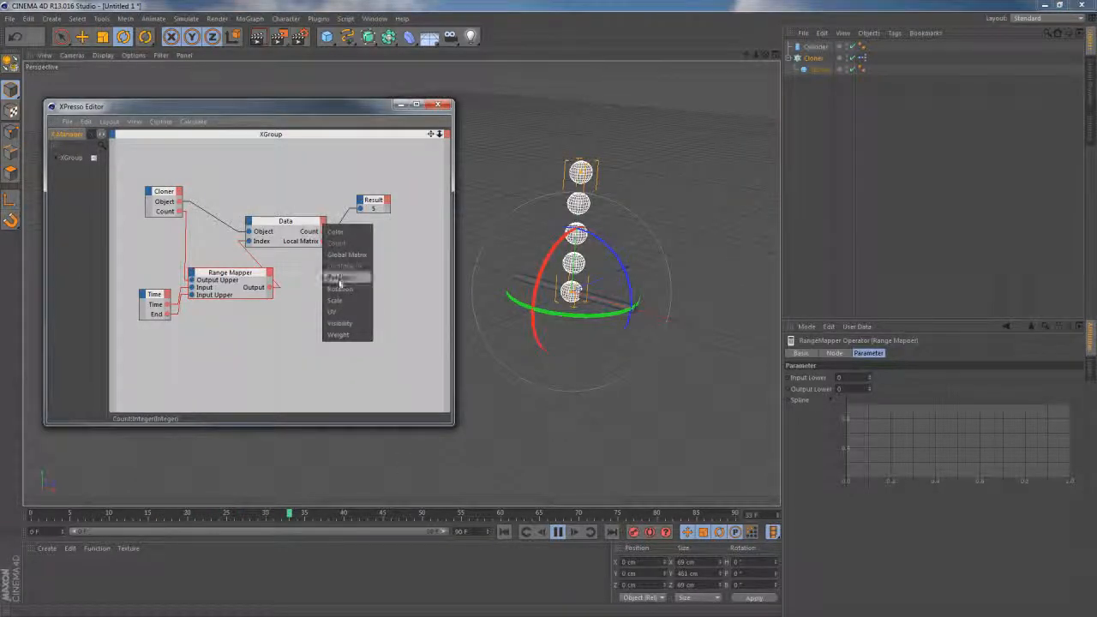
left_click(338, 277)
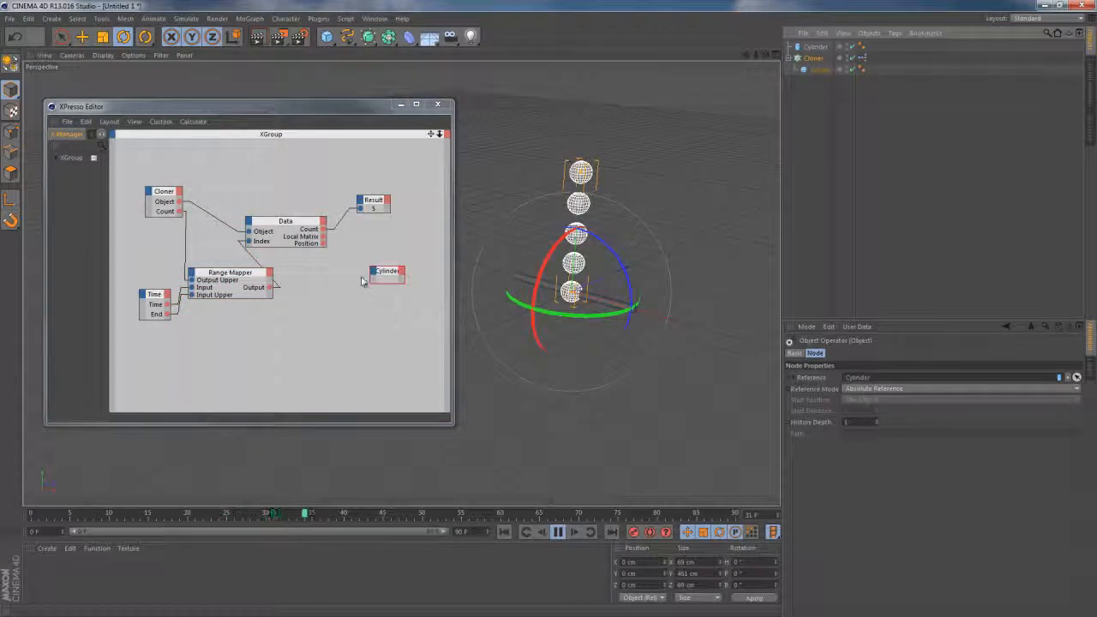
- Connect the Data node's Position to the Cylinder node's Global Position input
right_click(387, 271)
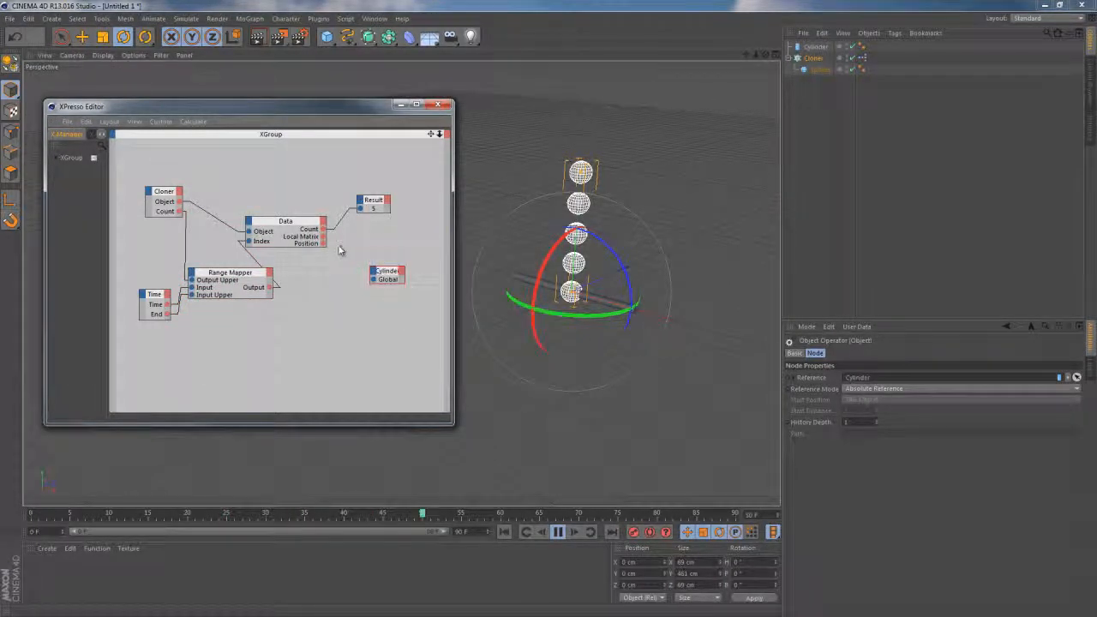
left_click_drag(323, 243, 375, 279)
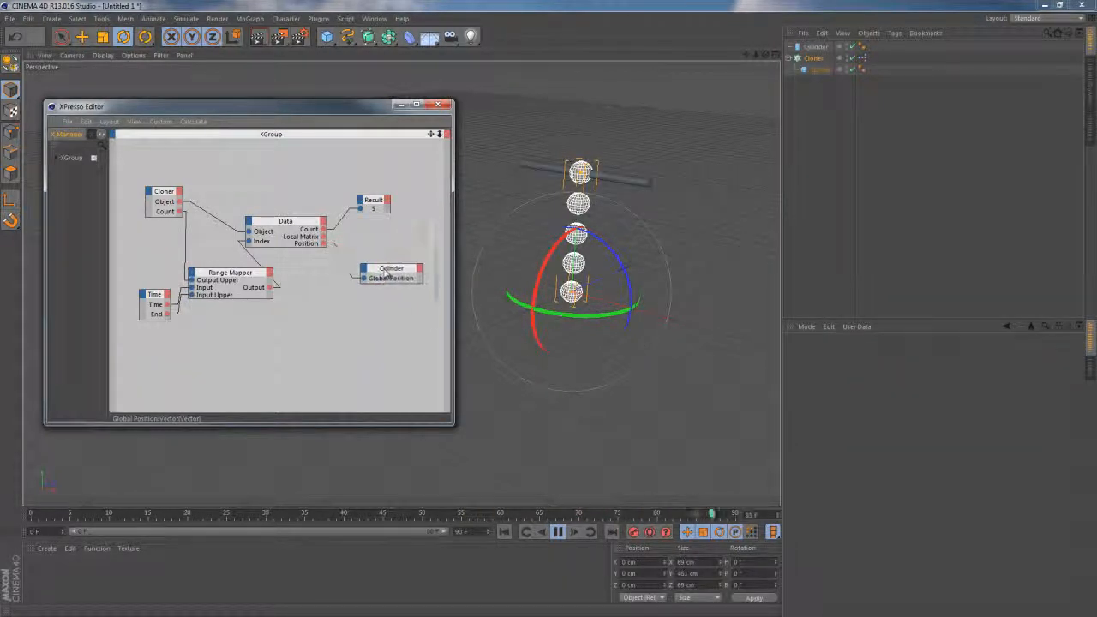
left_click(385, 267)
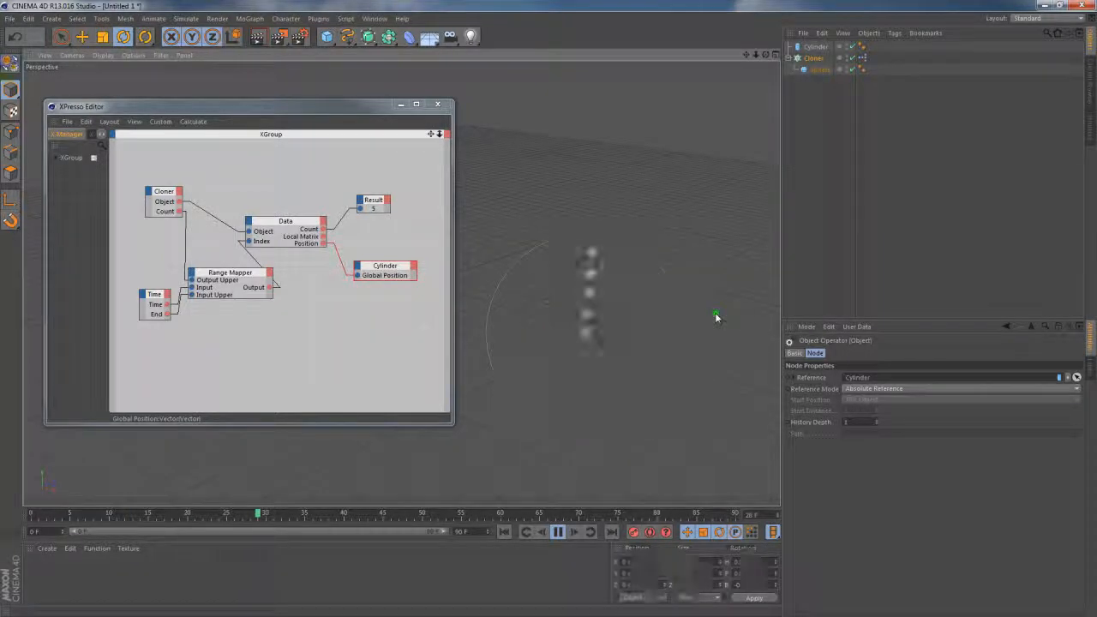
left_click(814, 57)
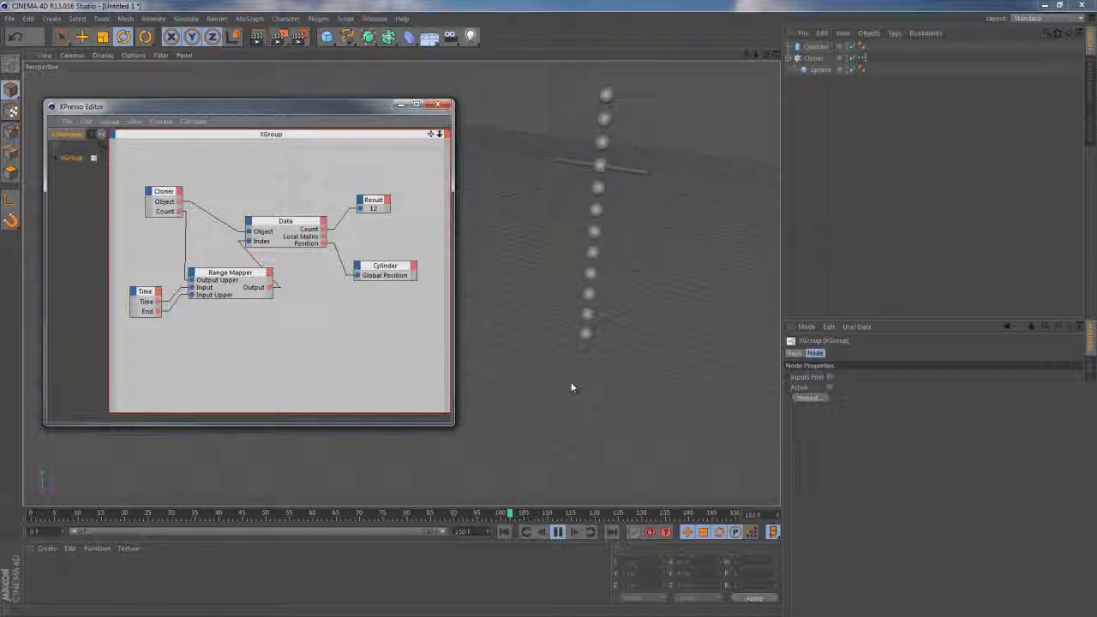
mouse_move(576, 392)
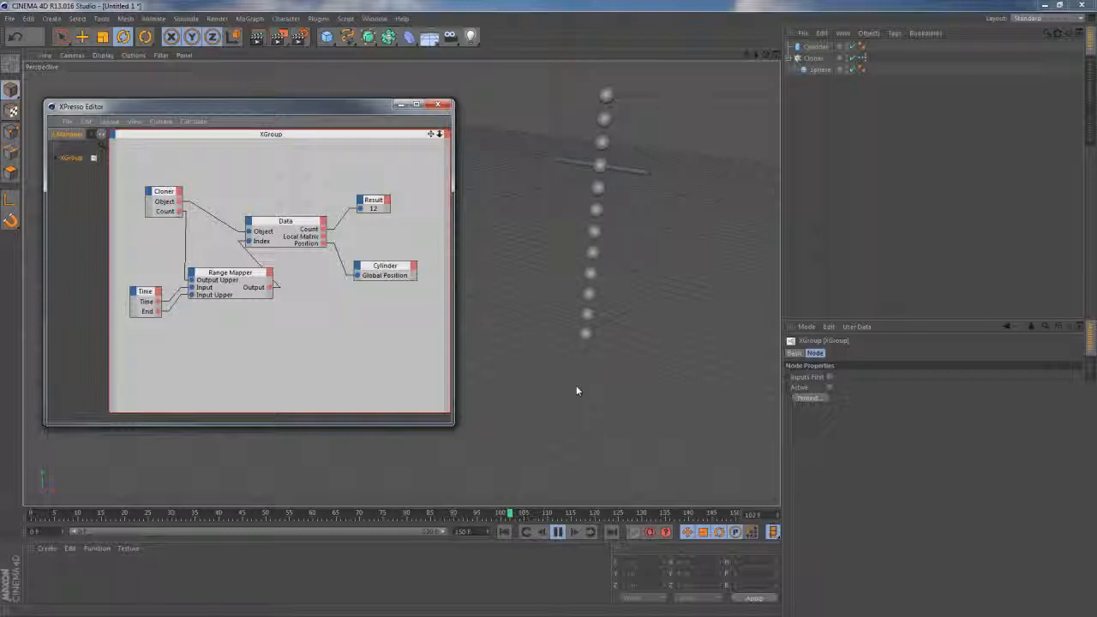